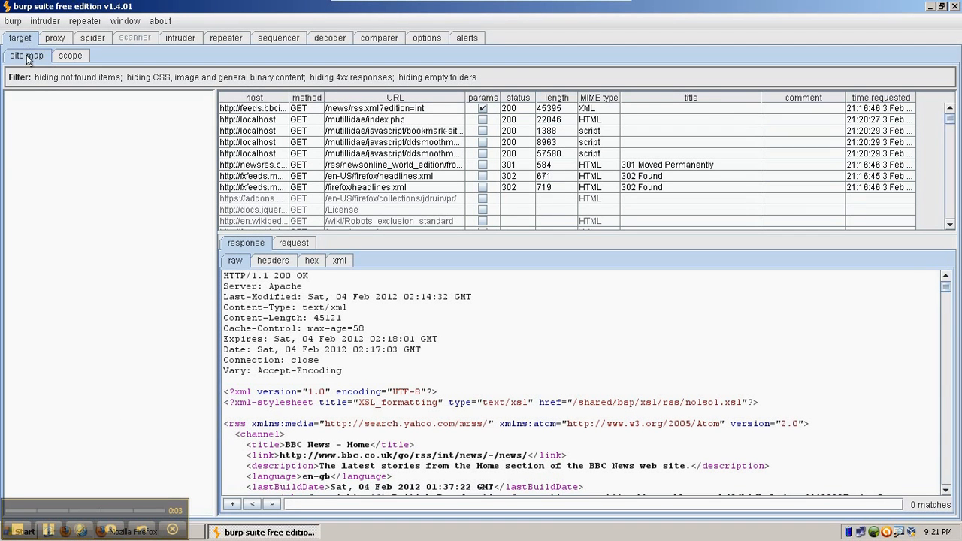
mouse_move(44, 156)
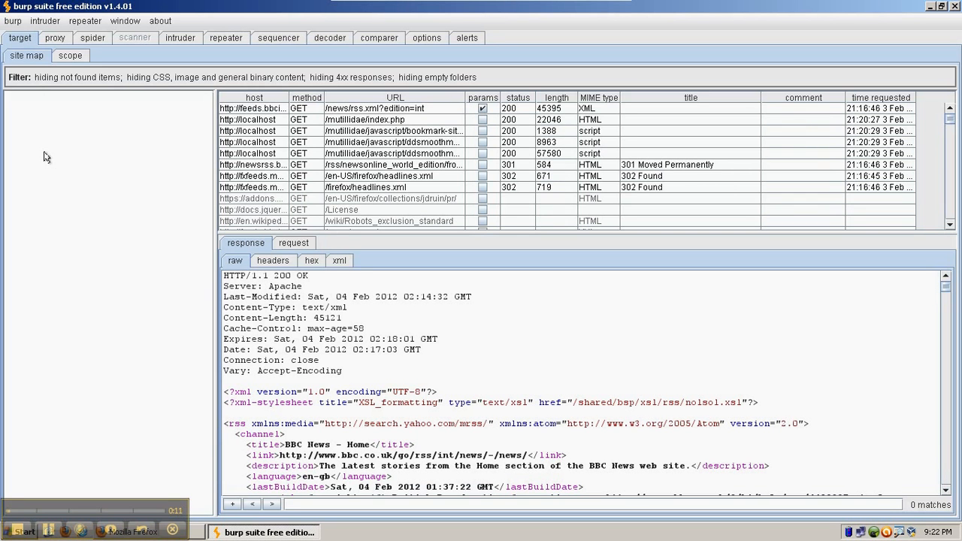
mouse_move(193, 388)
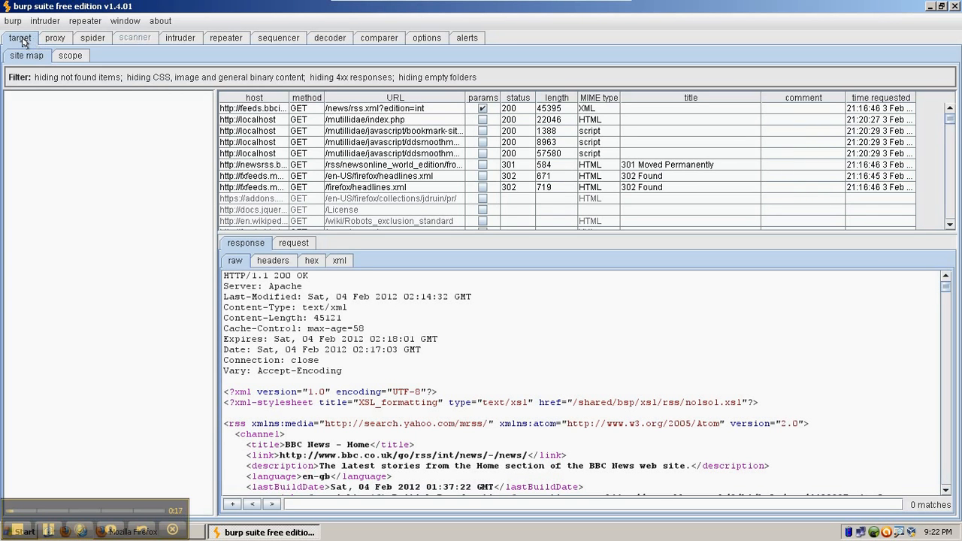
mouse_move(96, 178)
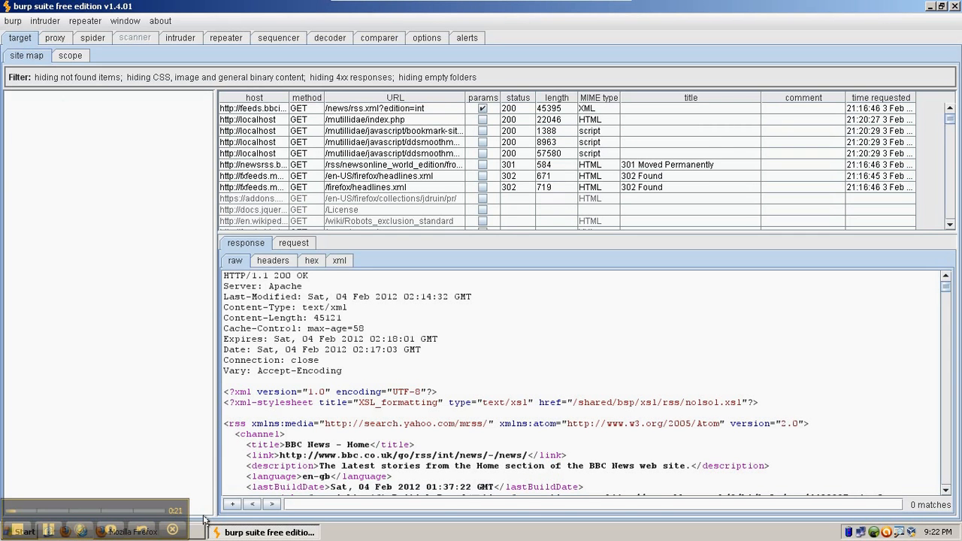
Confirm Firefox's proxy selector is still set to Burp-Suite
click(126, 530)
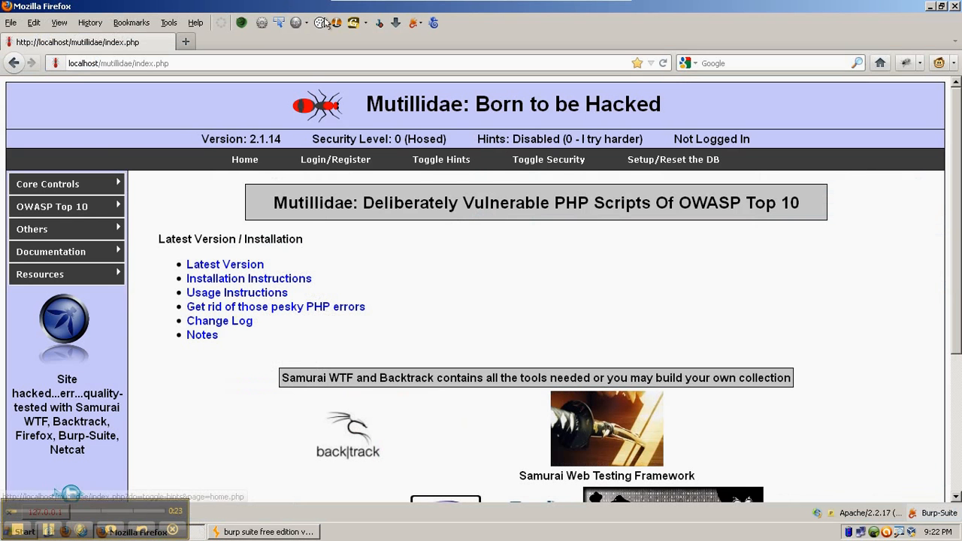
mouse_move(414, 22)
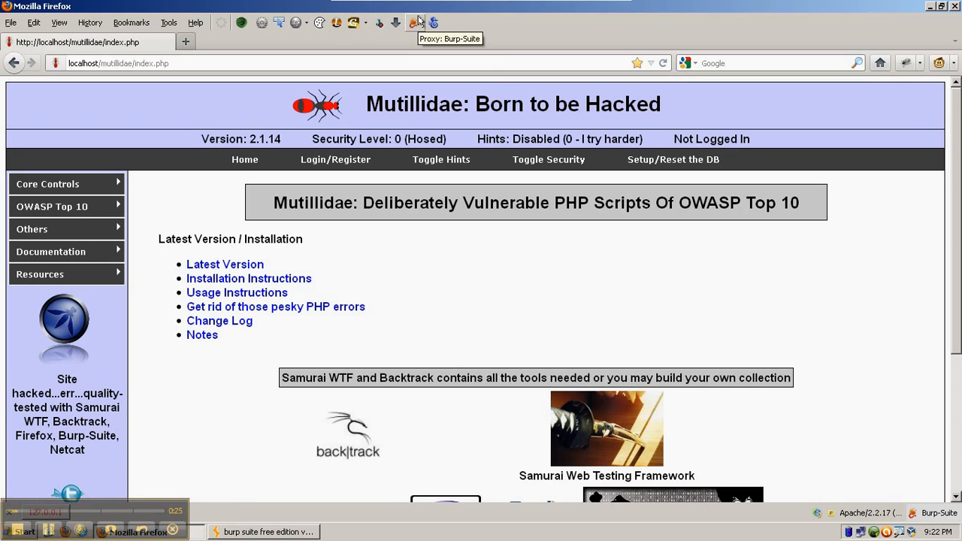
click(420, 21)
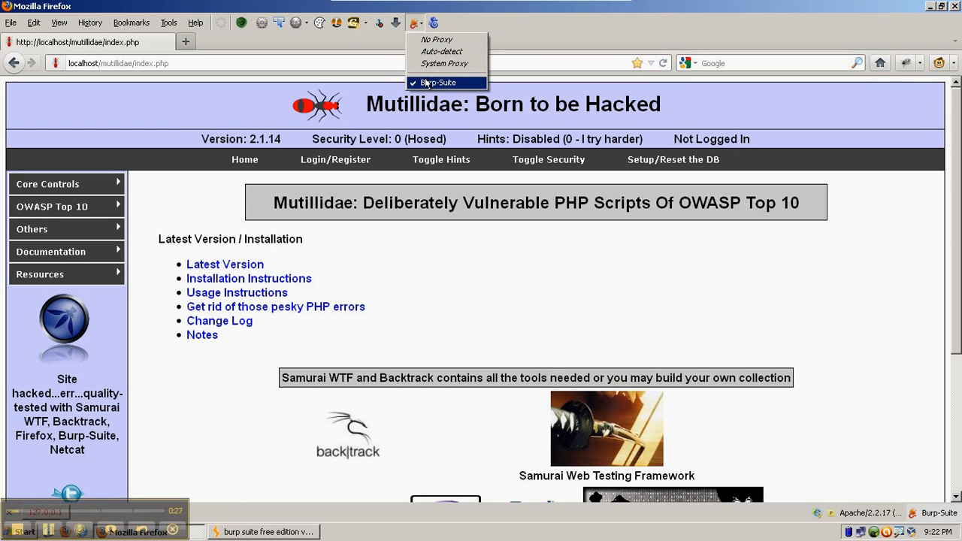
click(439, 81)
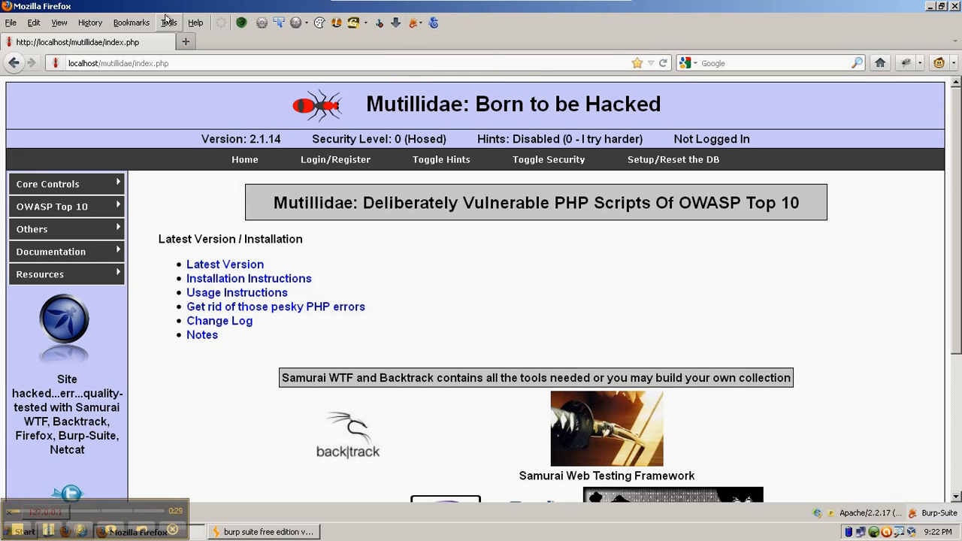
Review Firefox's connection proxy settings, then bring the Mutillidae page back to the front
click(169, 22)
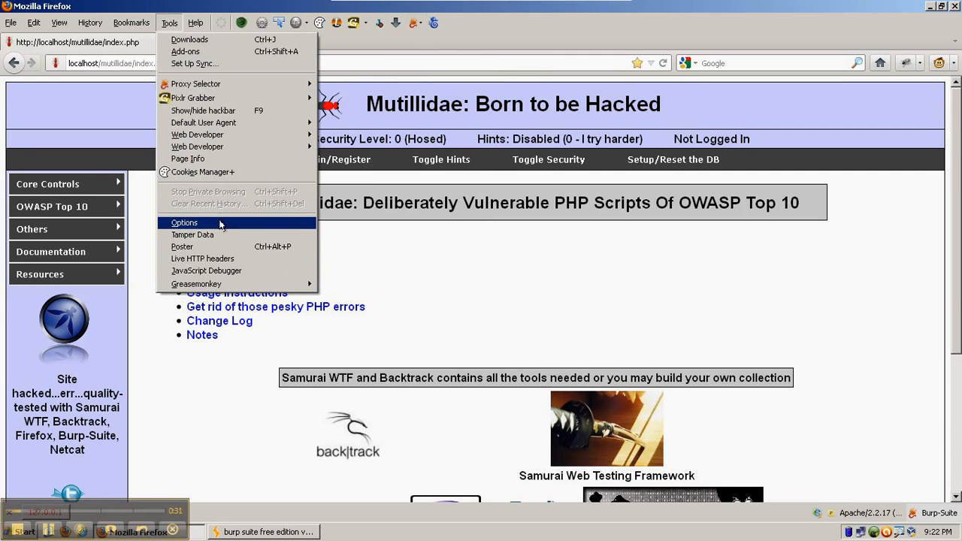
click(184, 222)
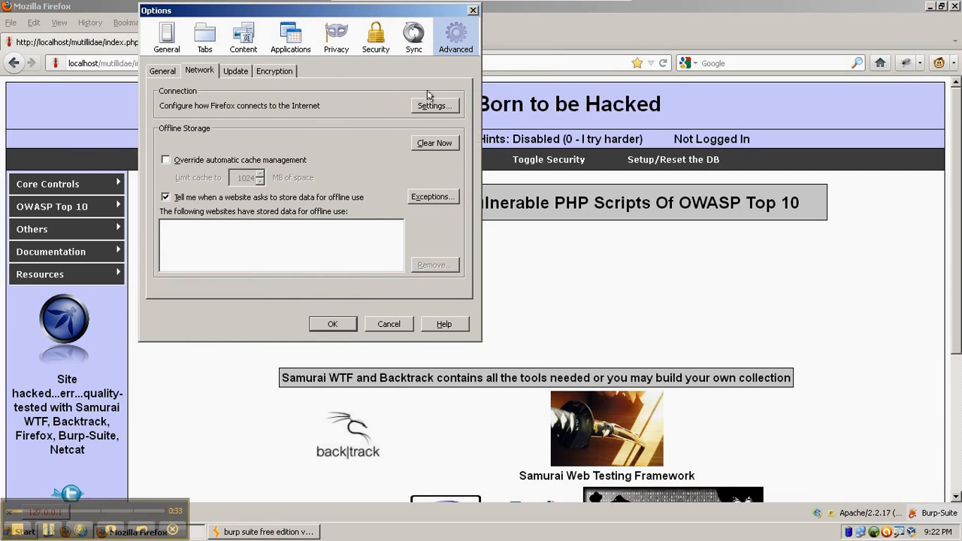
click(433, 105)
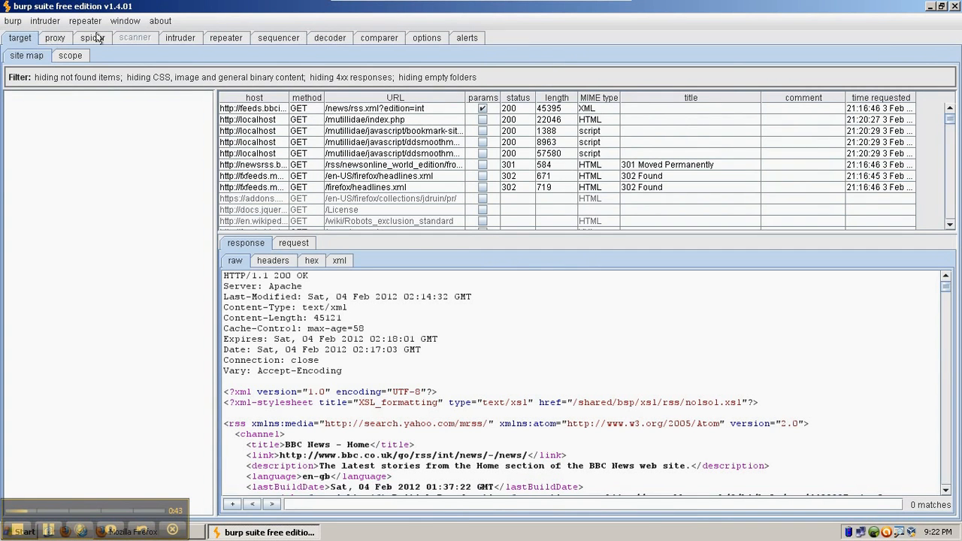
click(426, 37)
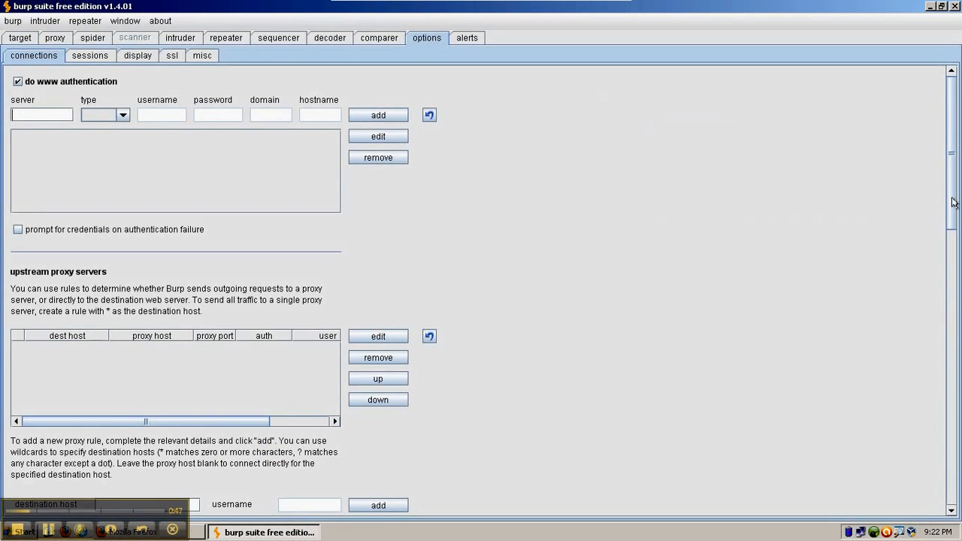
scroll(down, 3)
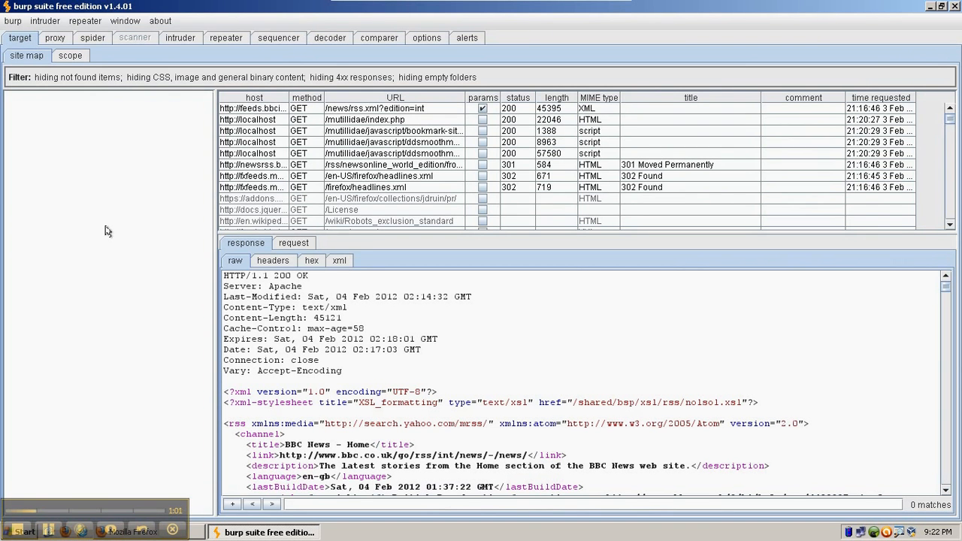
mouse_move(94, 202)
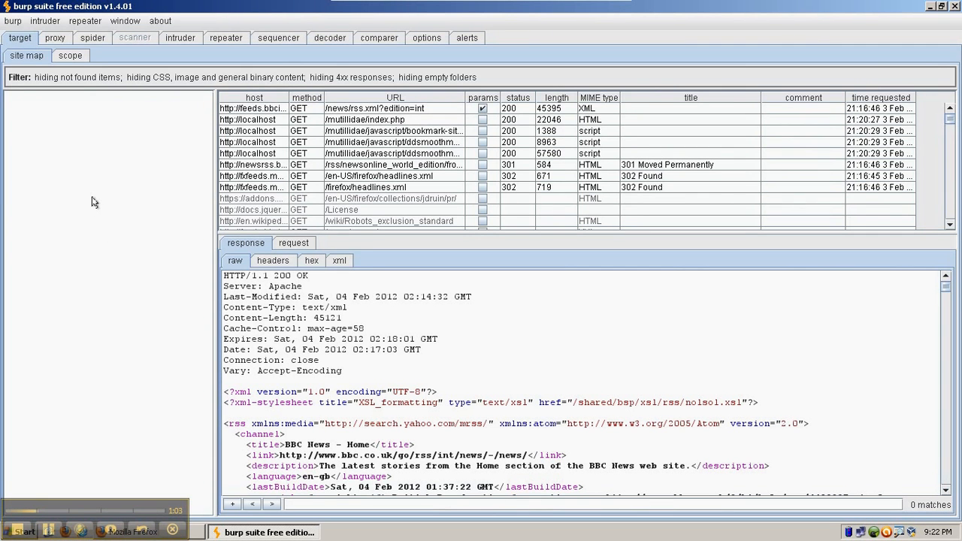
mouse_move(192, 531)
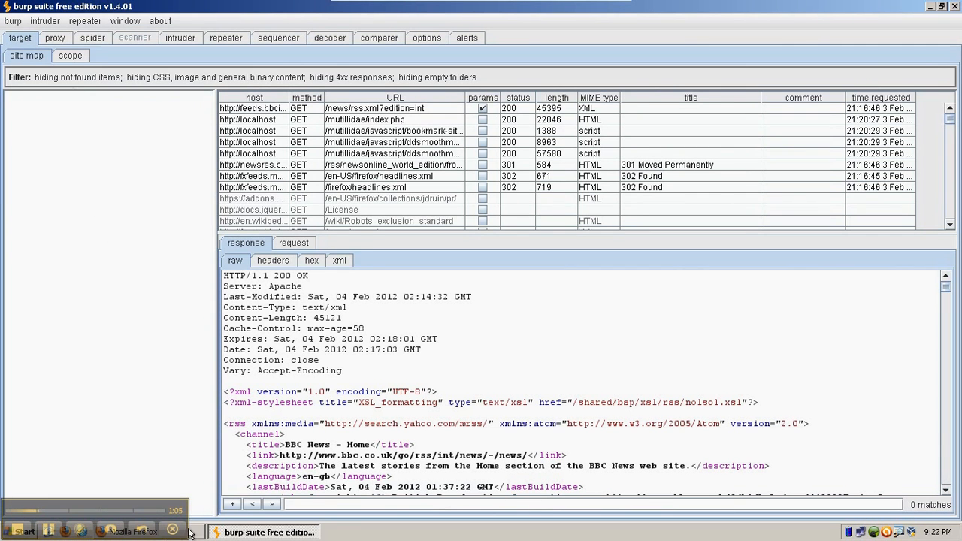
click(135, 530)
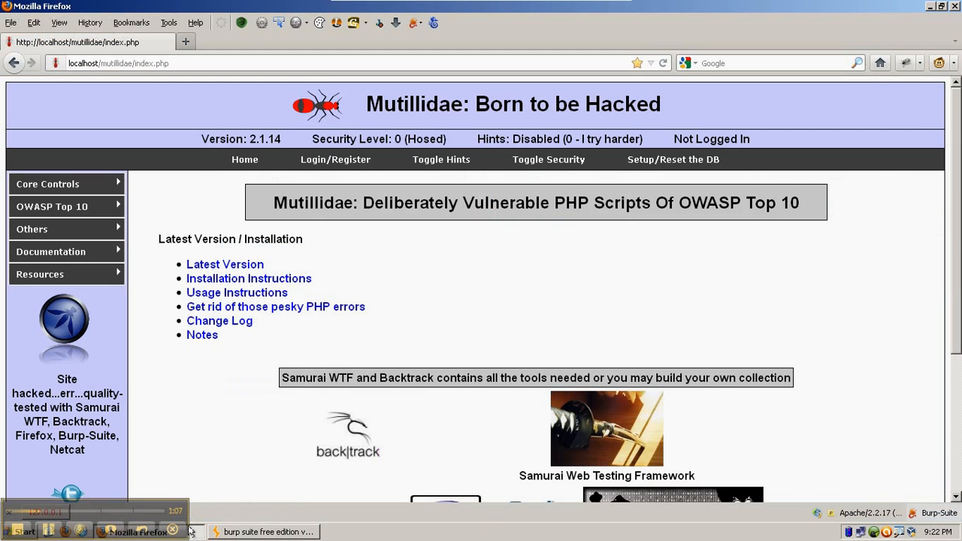
mouse_move(197, 417)
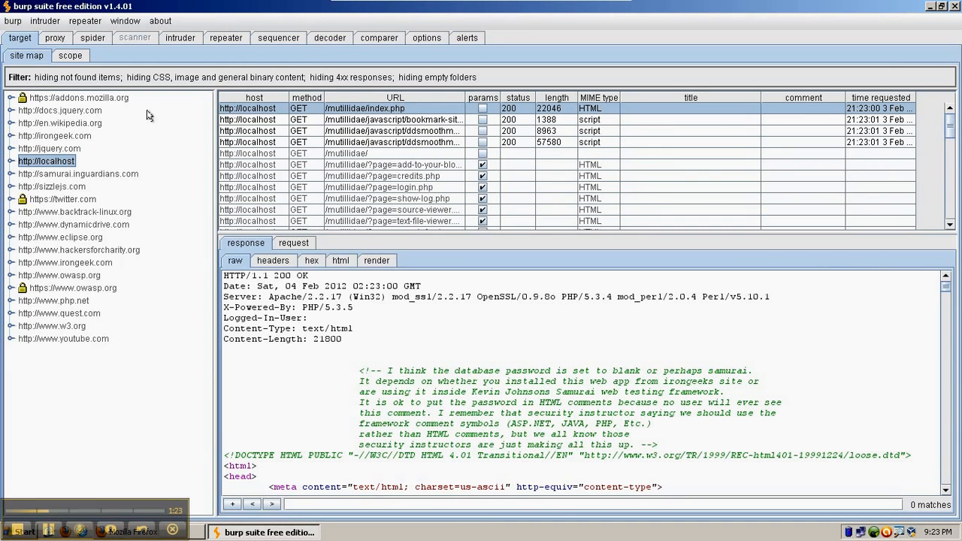
mouse_move(152, 366)
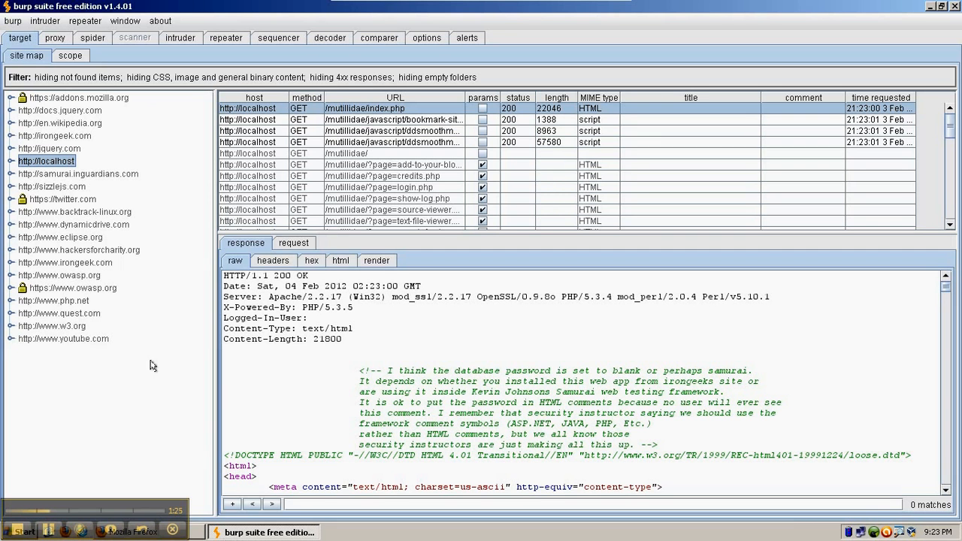
mouse_move(53, 256)
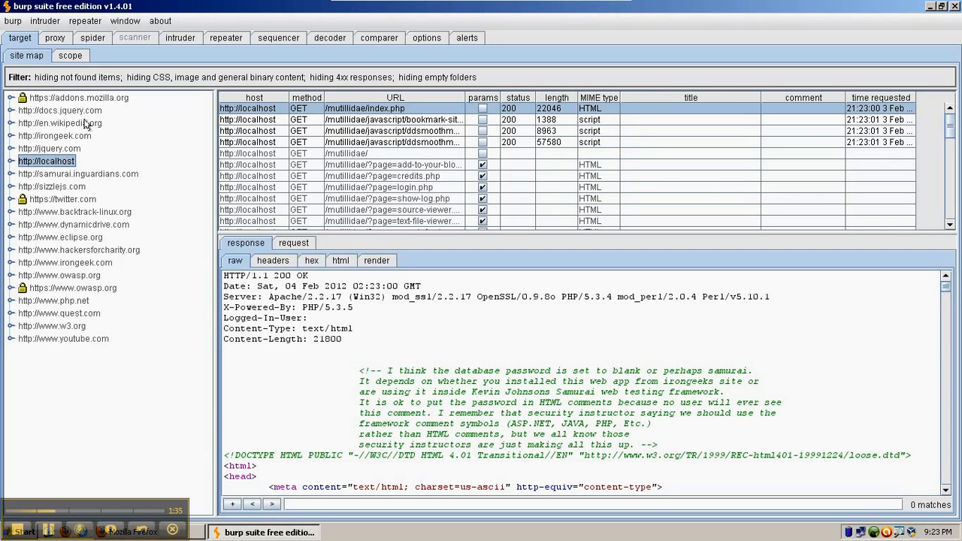
mouse_move(66, 316)
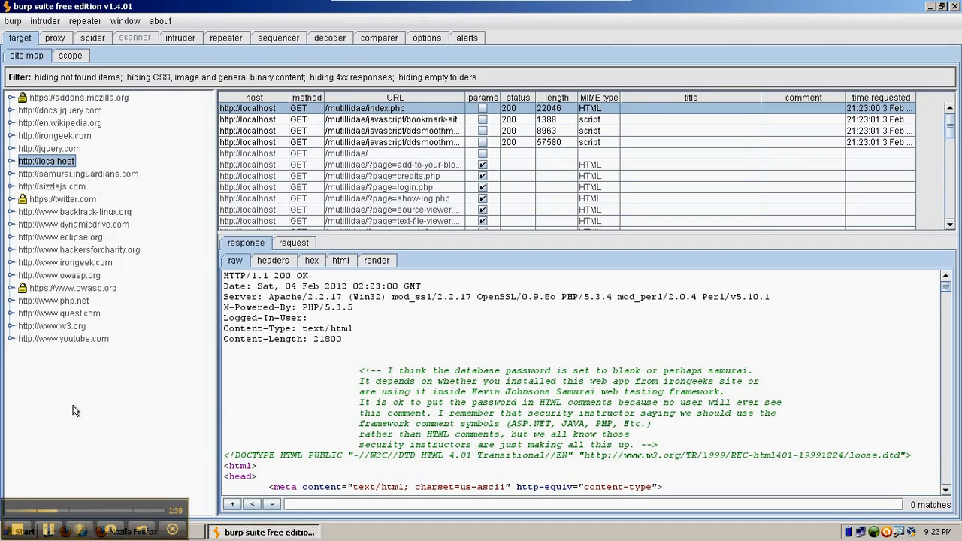
click(51, 325)
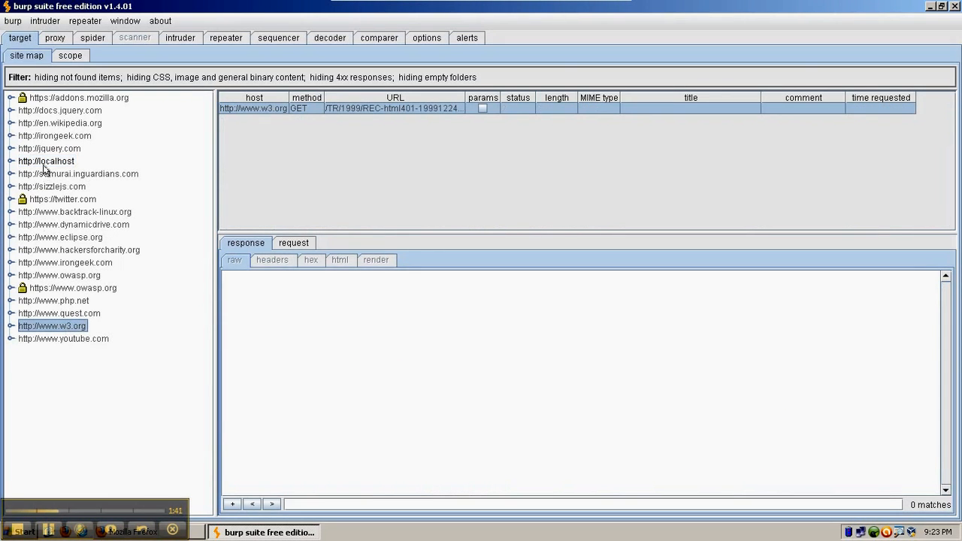
click(46, 161)
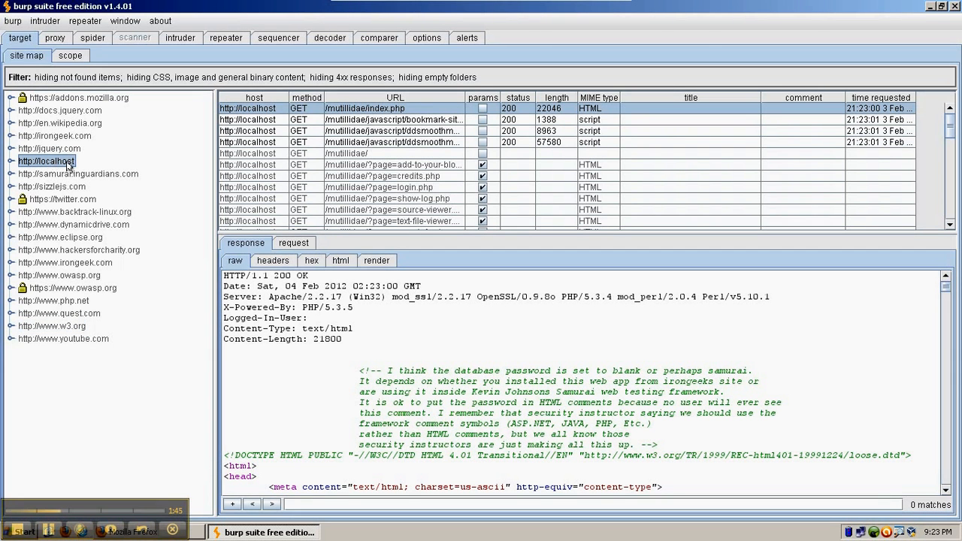
click(73, 211)
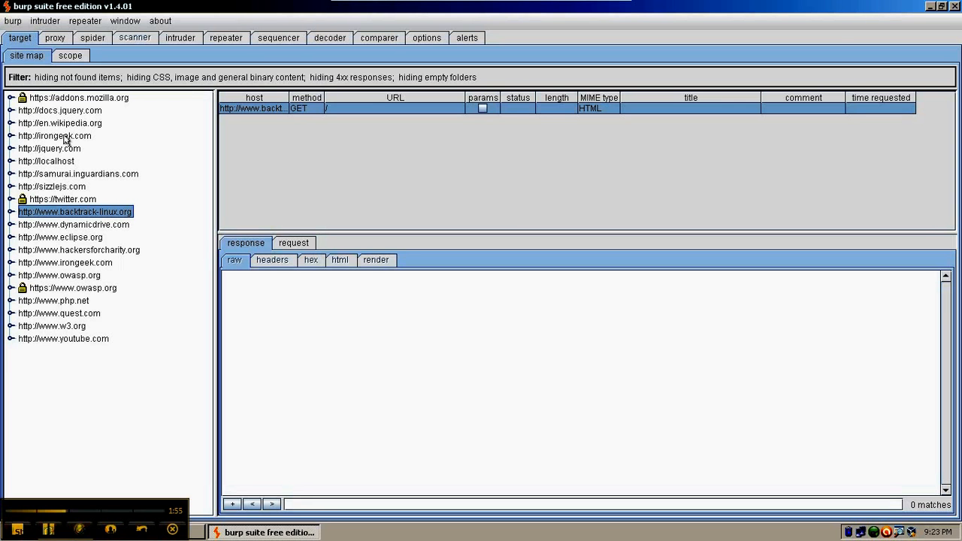
mouse_move(46, 161)
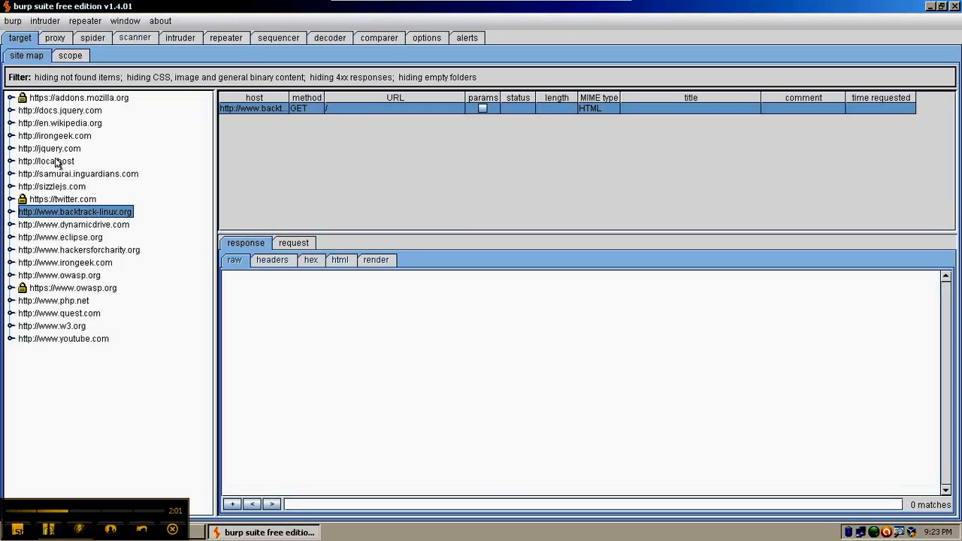
mouse_move(62, 136)
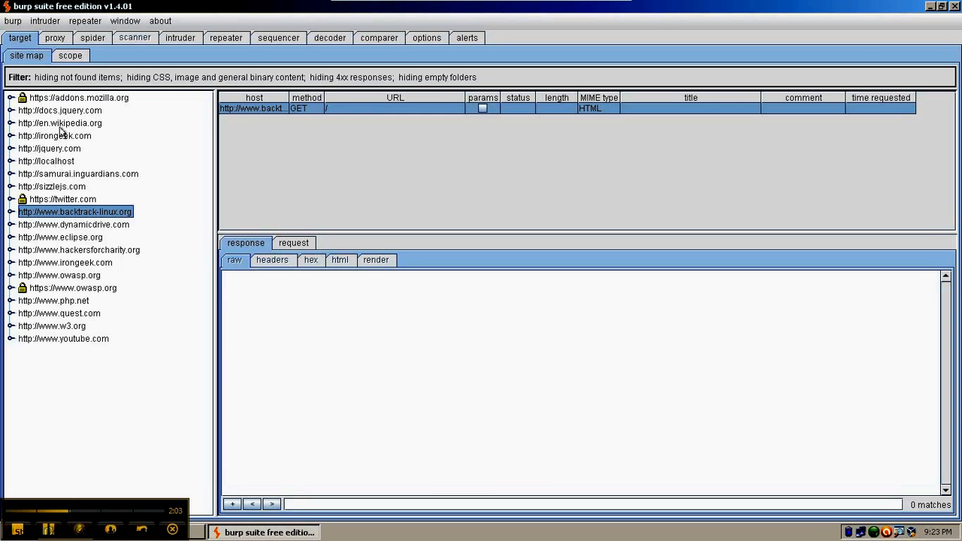
right_click(45, 161)
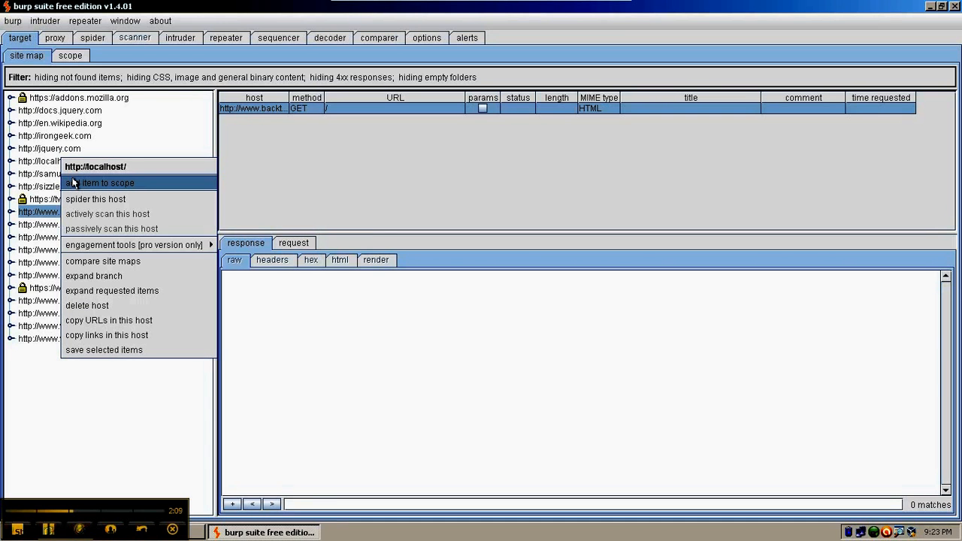
mouse_move(78, 199)
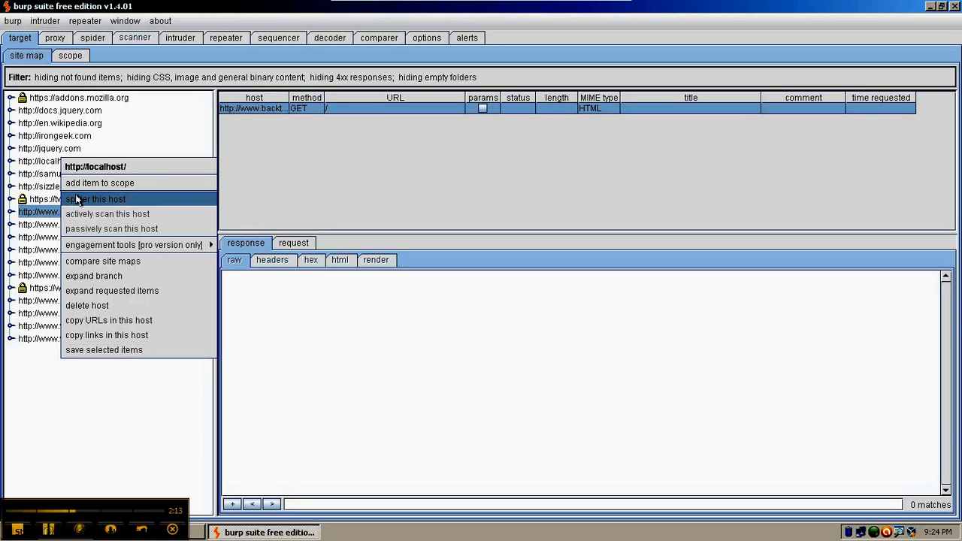
mouse_move(88, 182)
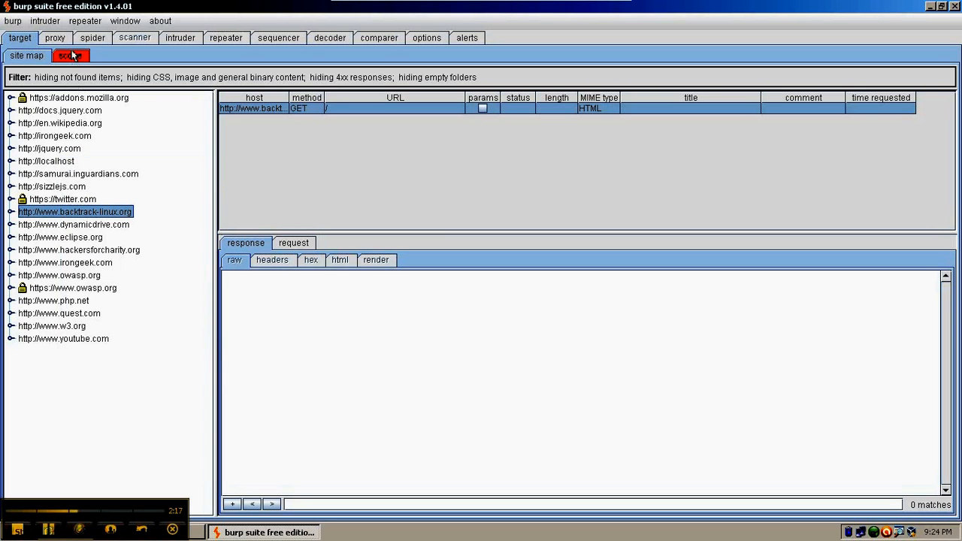
click(71, 55)
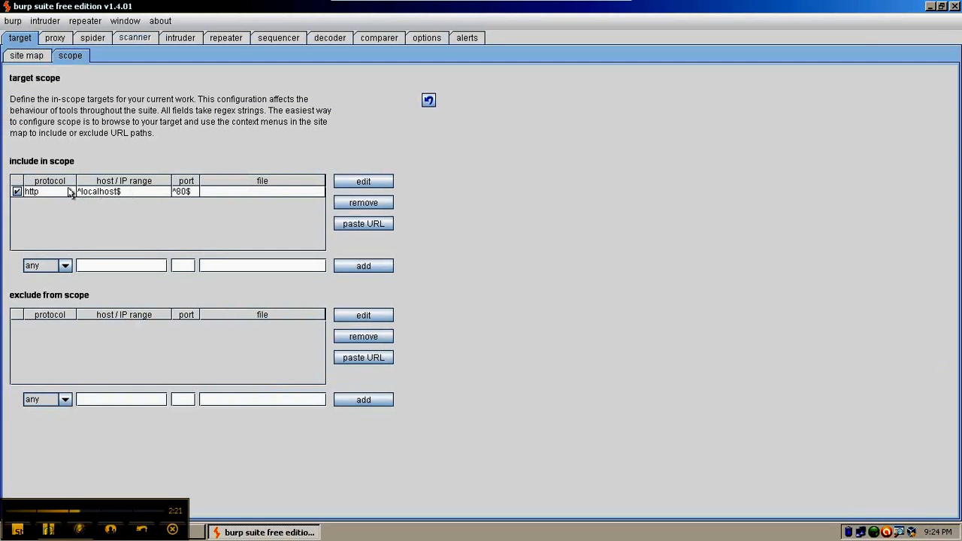
mouse_move(40, 212)
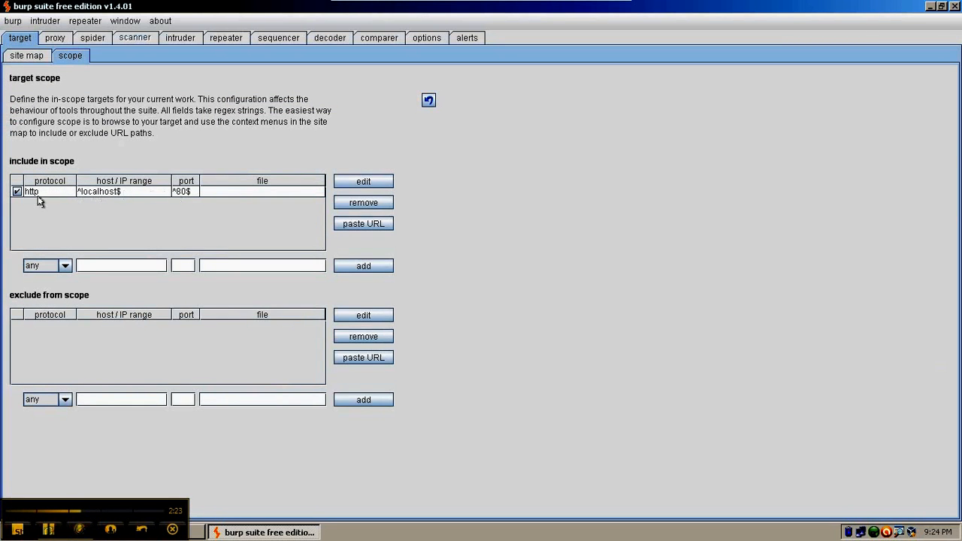
click(18, 199)
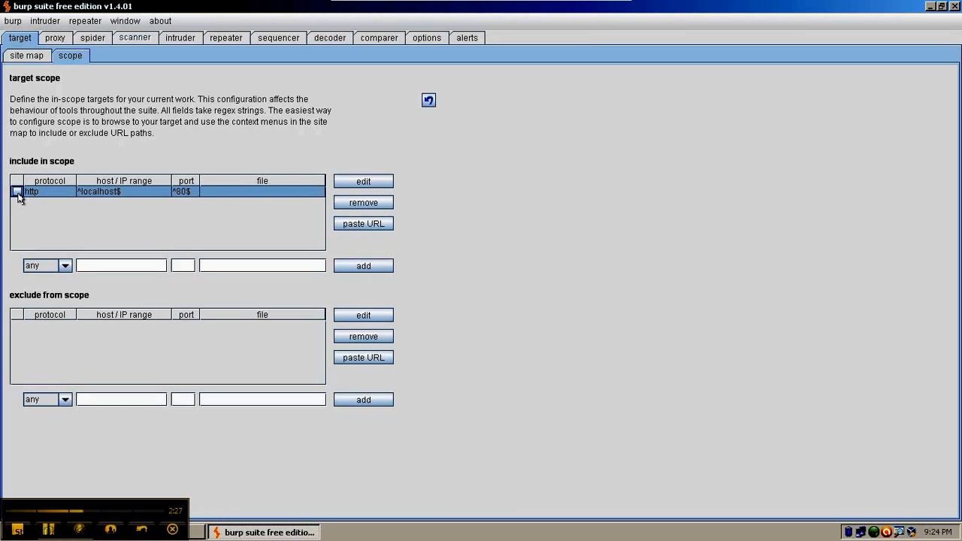
click(17, 196)
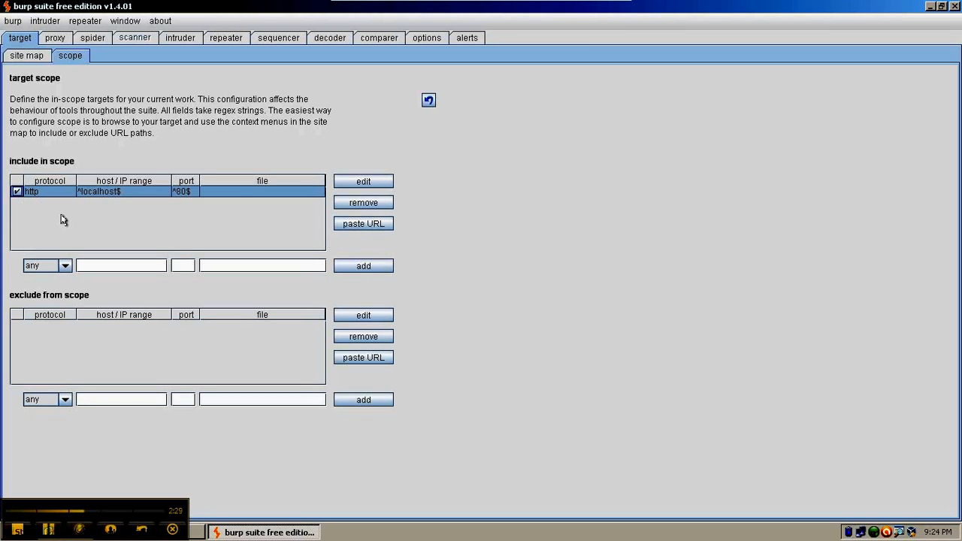
mouse_move(81, 341)
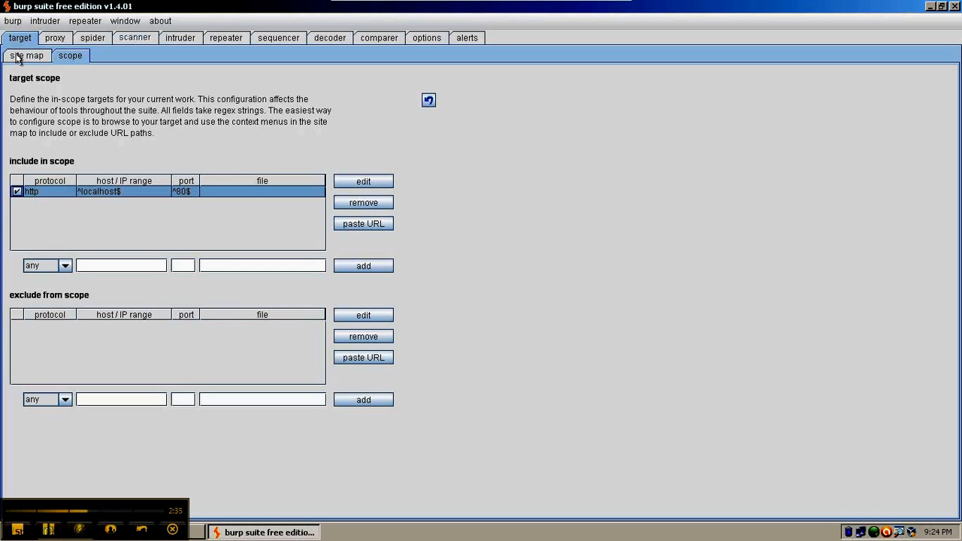
Show the Site map sub-tab with localhost among the captured hosts
click(26, 55)
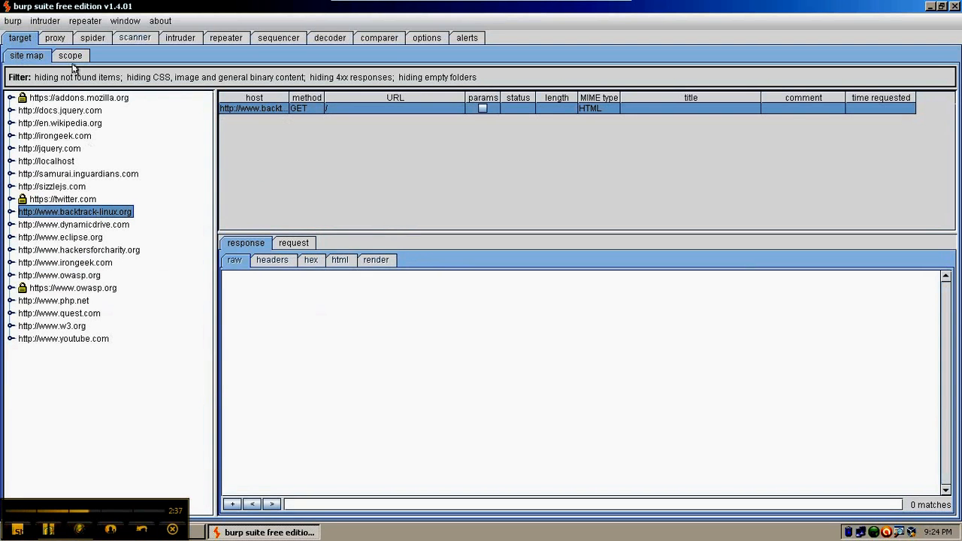
mouse_move(102, 211)
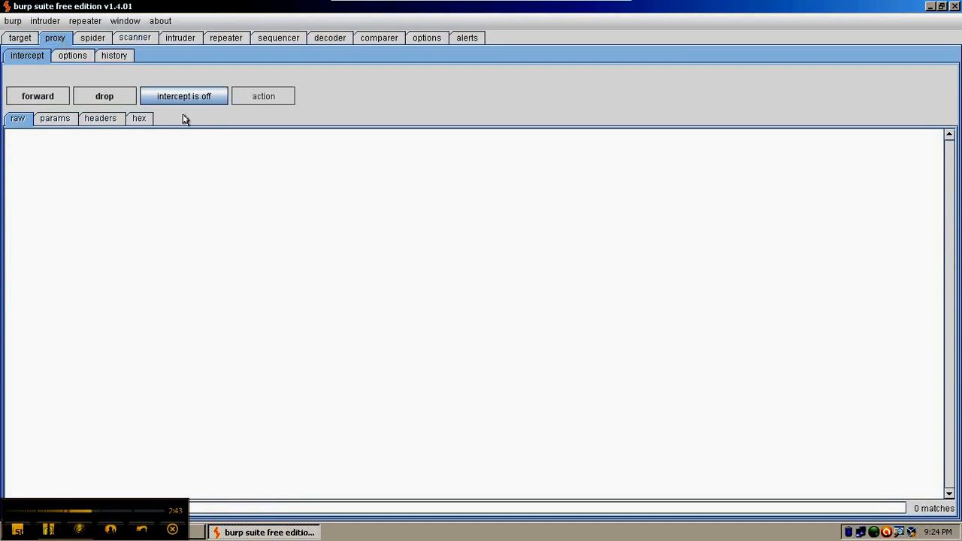
Enable interception, reload Mutillidae in Firefox, and forward the caught GET request
click(183, 95)
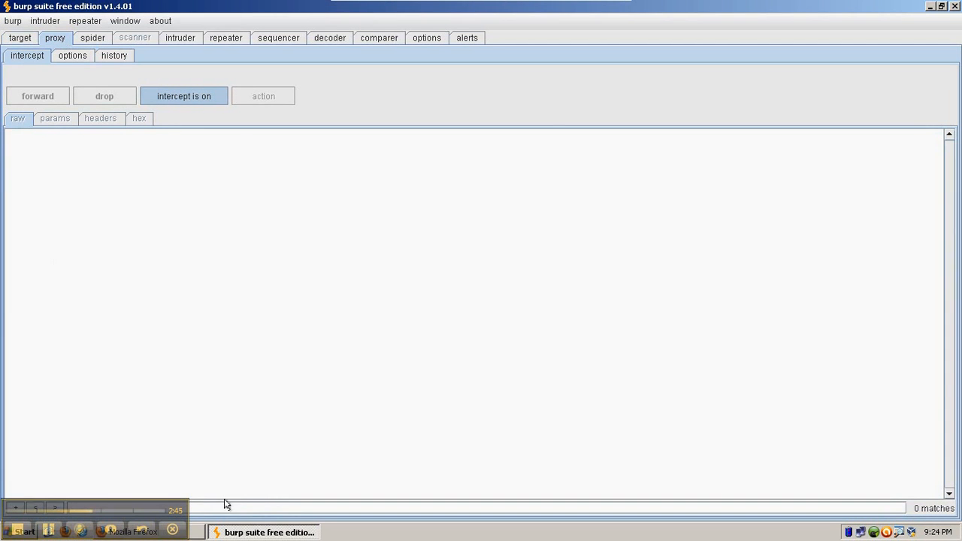
click(131, 531)
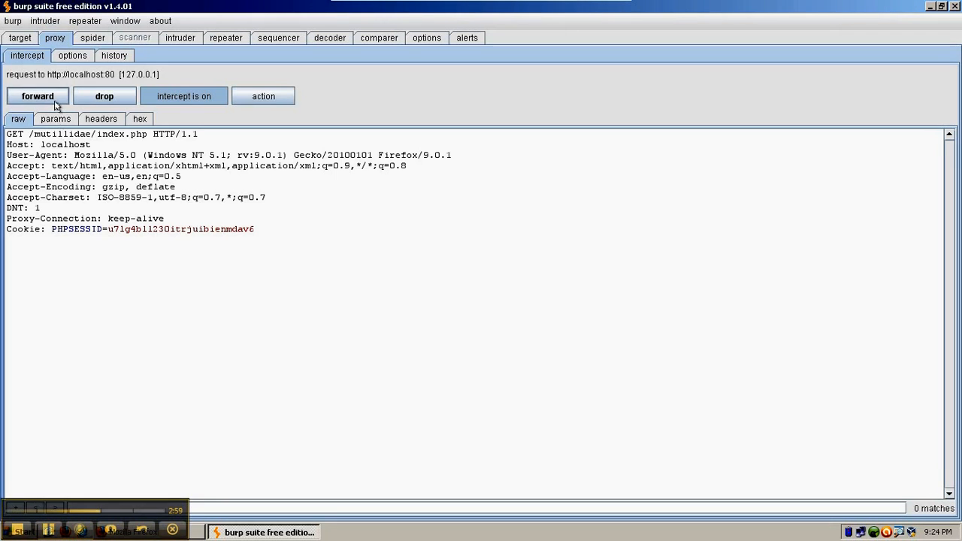
click(36, 95)
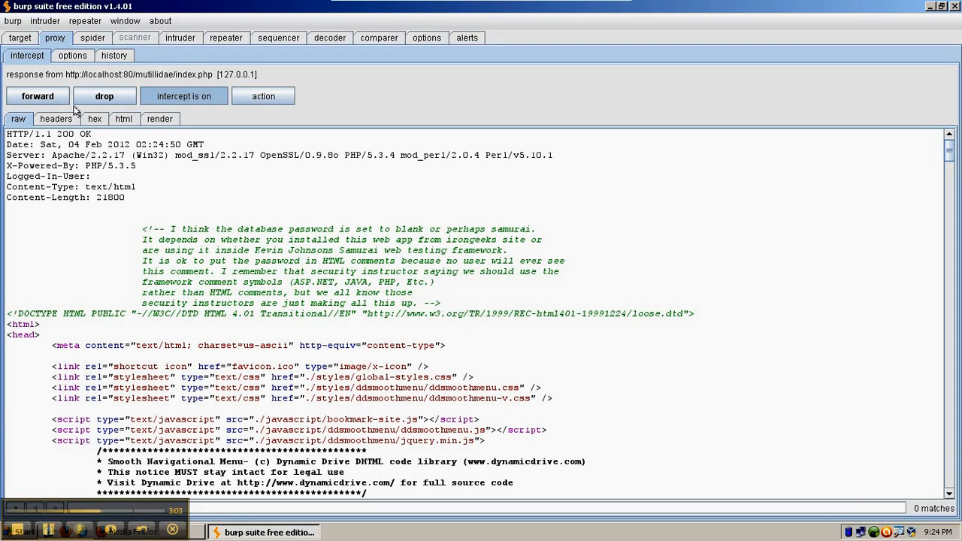
mouse_move(186, 484)
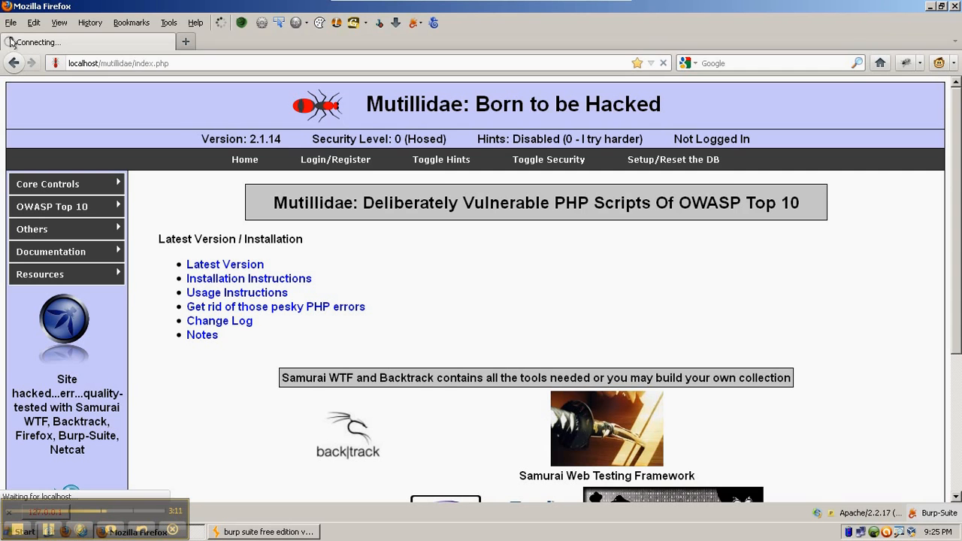
mouse_move(263, 531)
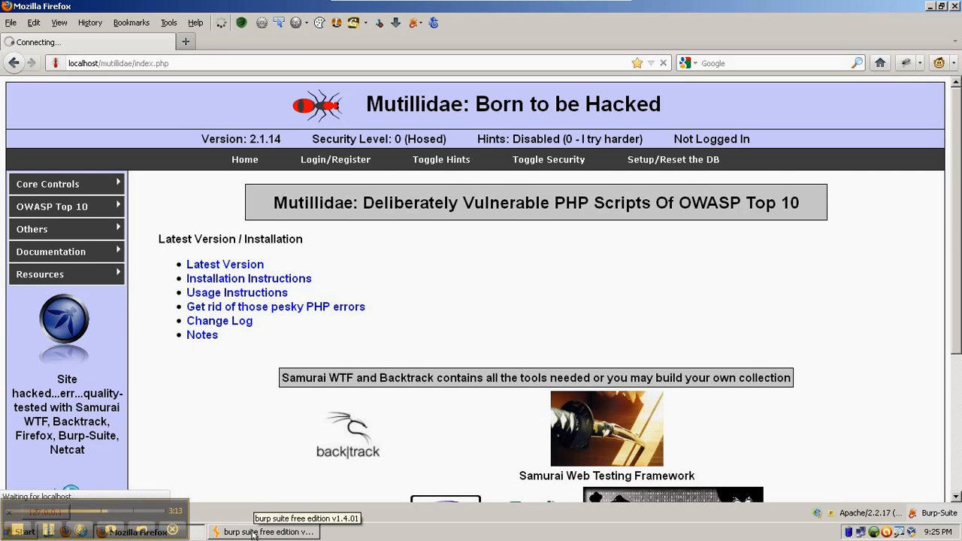
Forward the held HTTP 200 localhost response, emptying the intercept pane
click(268, 531)
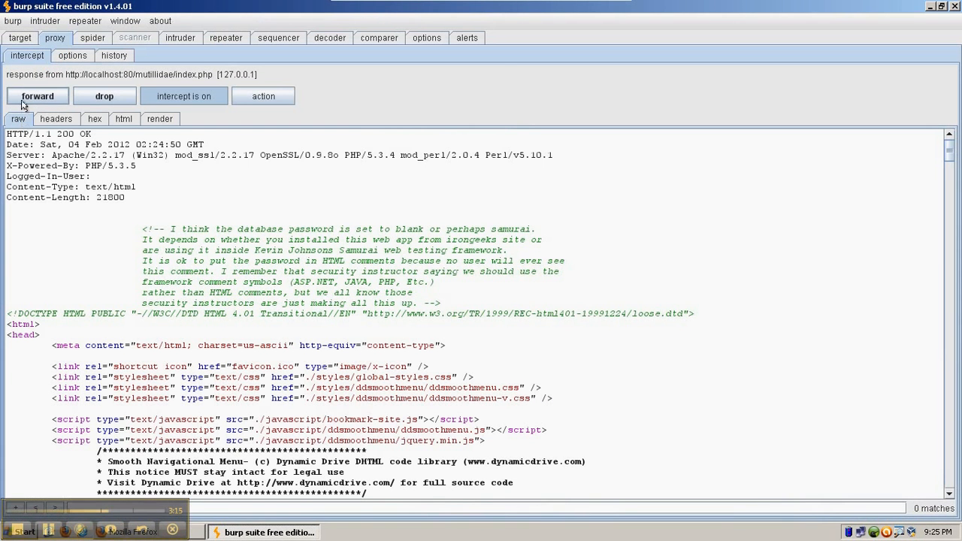
click(36, 95)
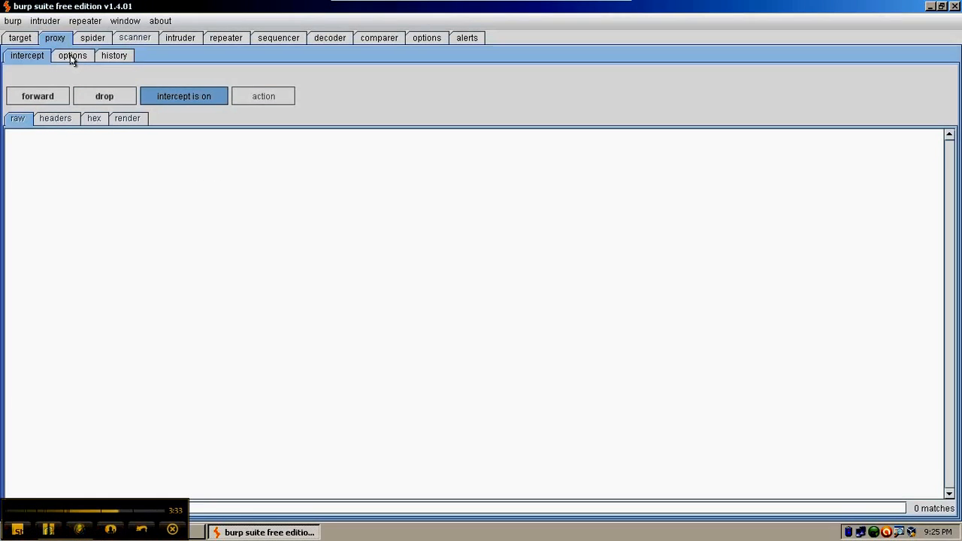
In Proxy Options, select the 'URL is in target scope' and 'file extension does not match' request rules
click(74, 55)
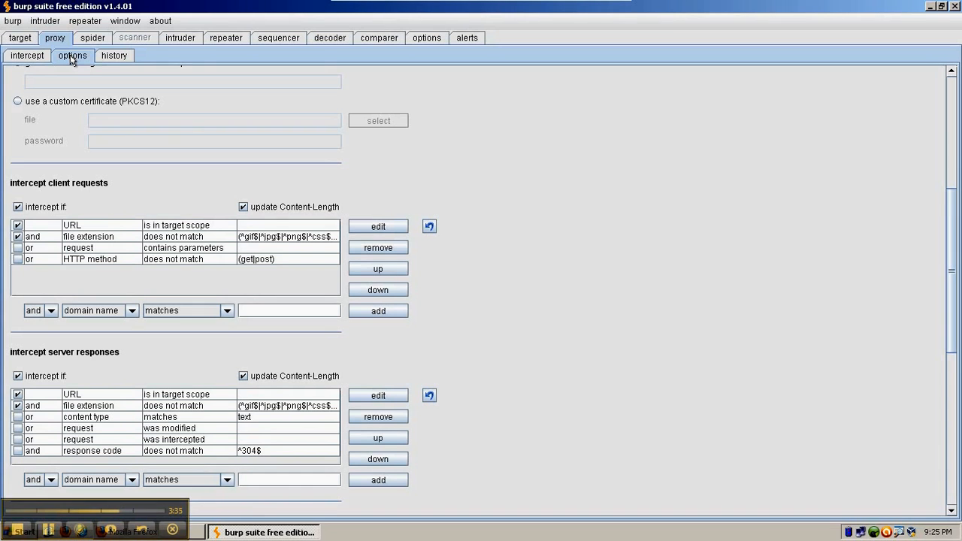
mouse_move(75, 129)
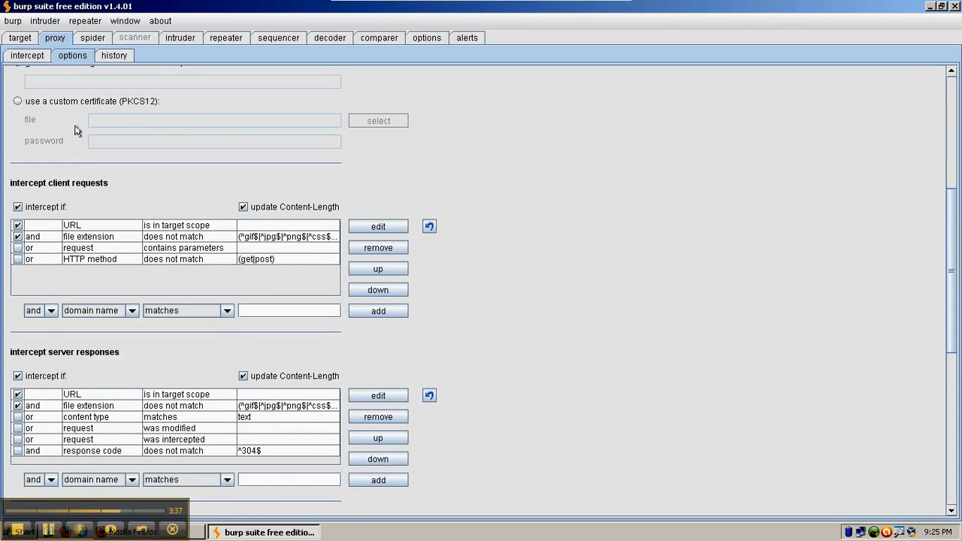
click(67, 226)
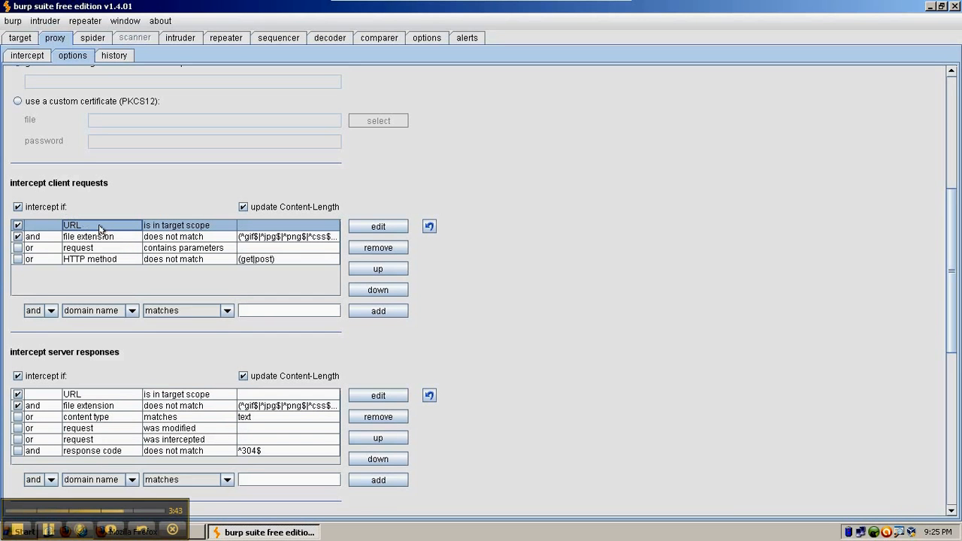
mouse_move(165, 226)
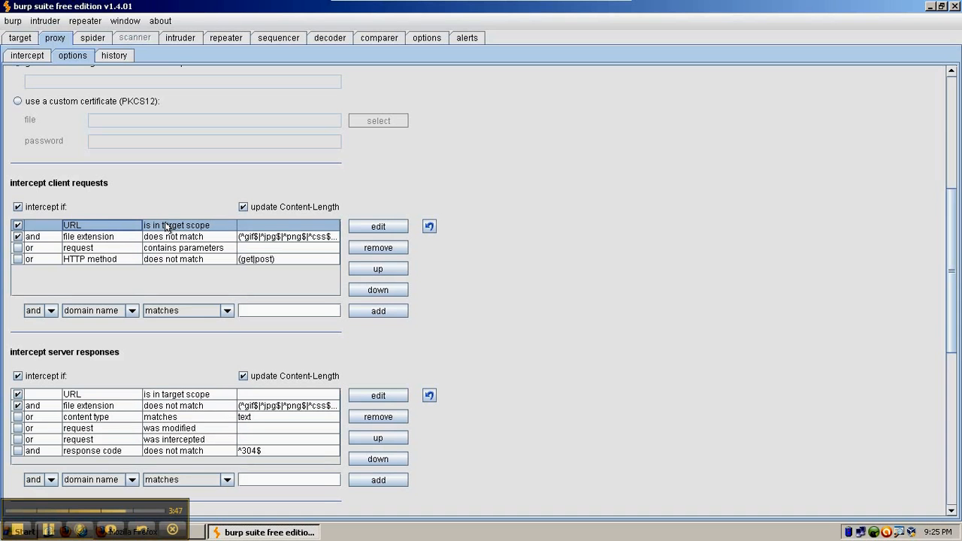
mouse_move(73, 107)
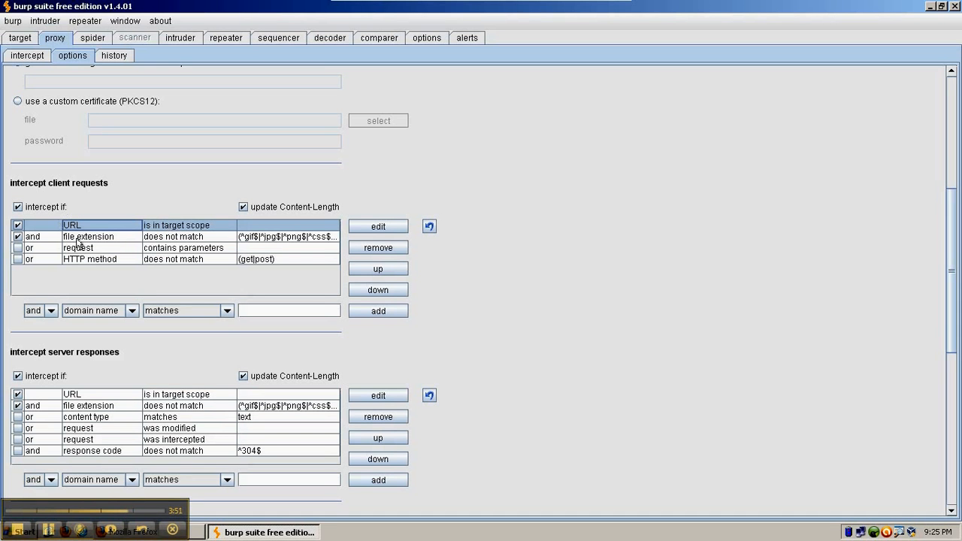
click(88, 237)
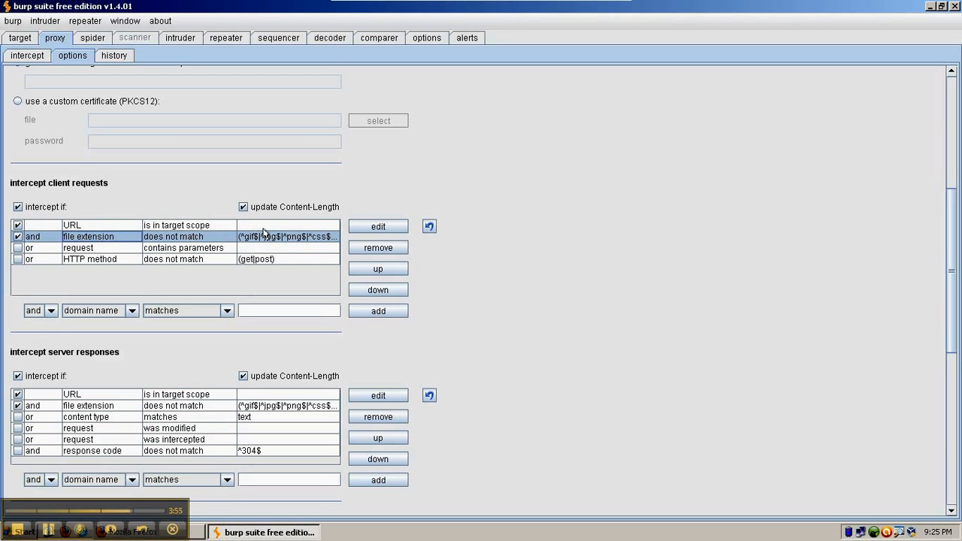
mouse_move(298, 239)
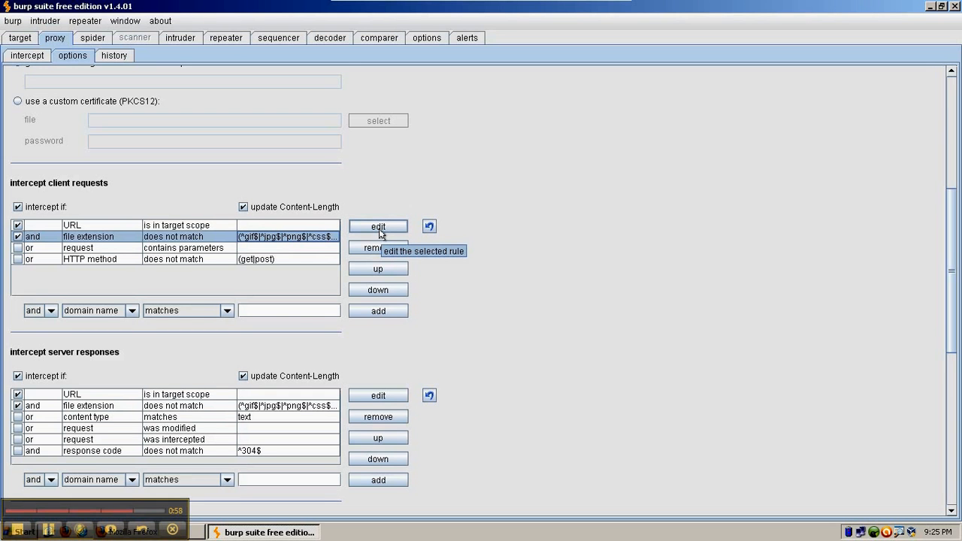
Load the client-request file-extension rule into the editor, showing its image-type exclusion pattern
click(378, 227)
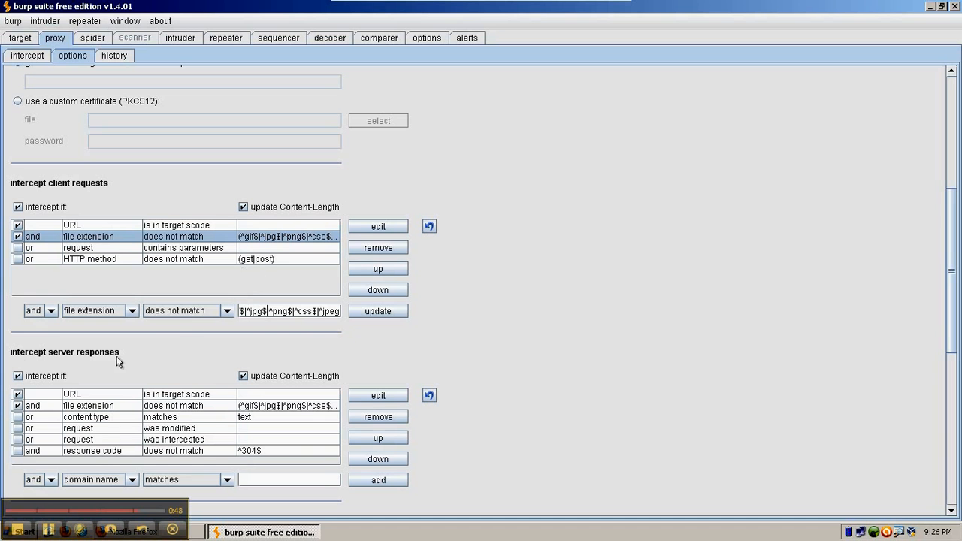
mouse_move(276, 406)
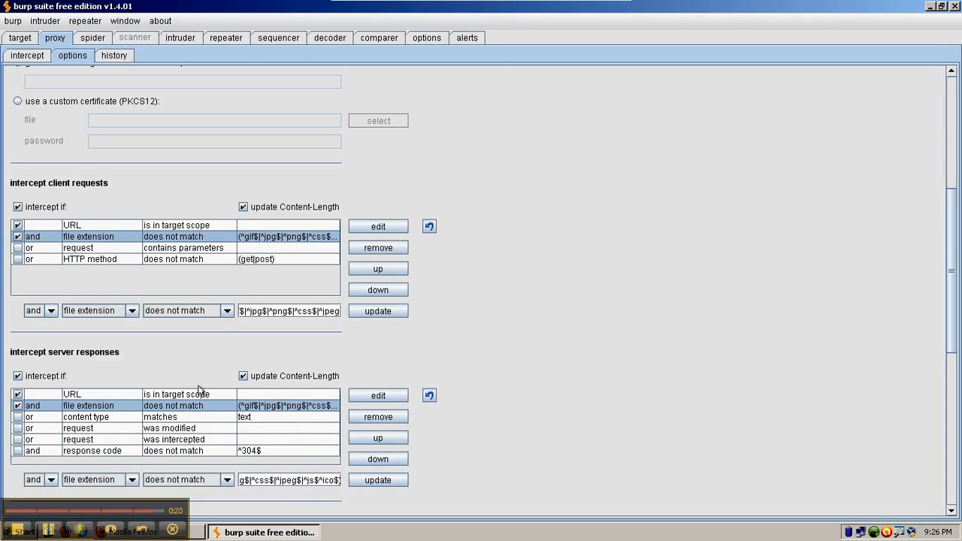
Return via Proxy Intercept to the Target site map of captured hosts
click(30, 56)
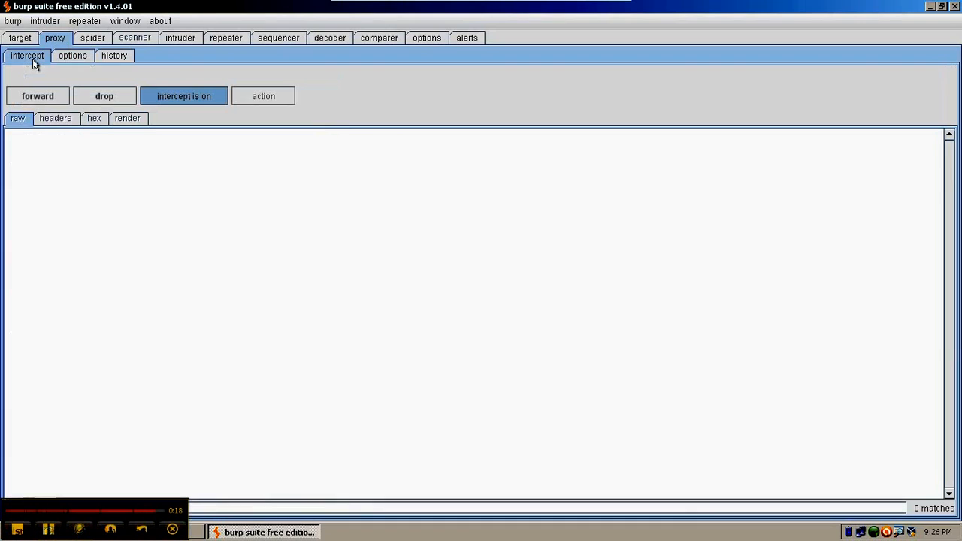
click(21, 36)
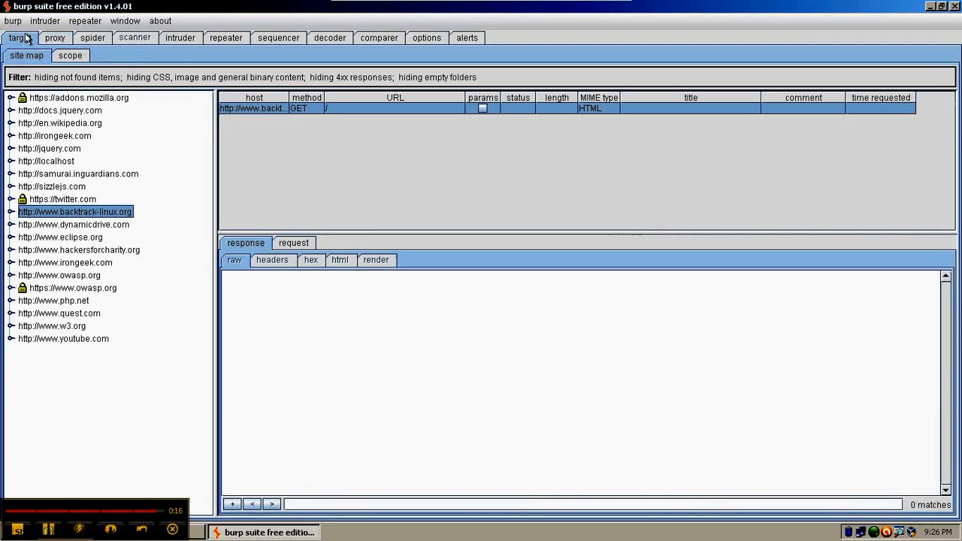
mouse_move(62, 204)
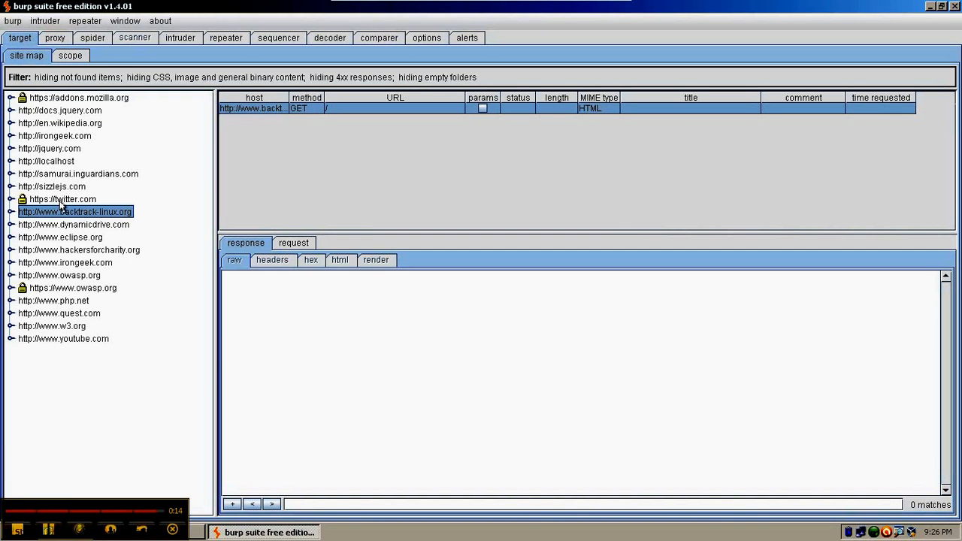
mouse_move(75, 422)
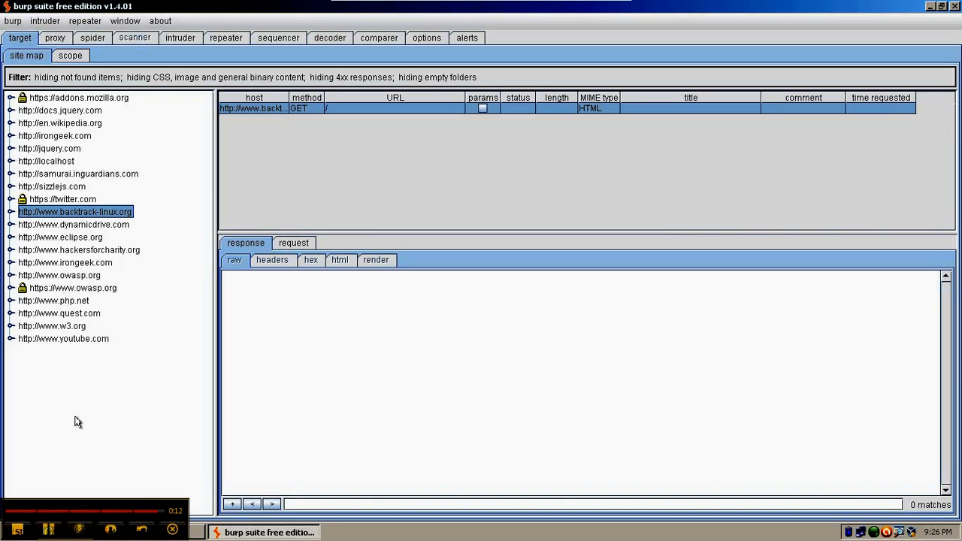